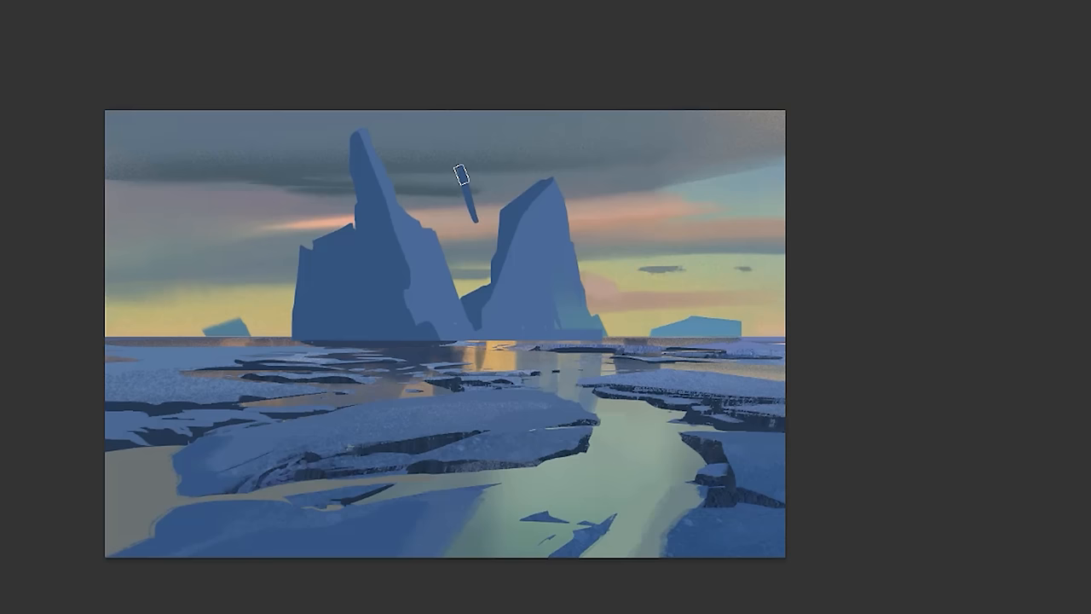
# - Paint a small blue floating ice chunk between the two tall iceberg peaks
pyautogui.moveTo(460, 171); pyautogui.dragTo(464, 208)
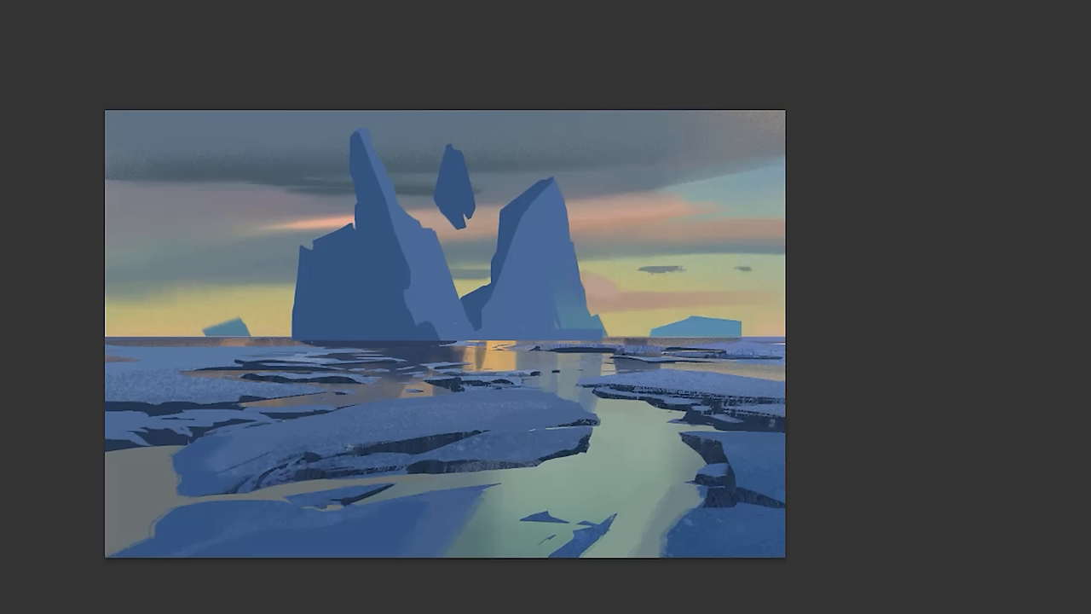